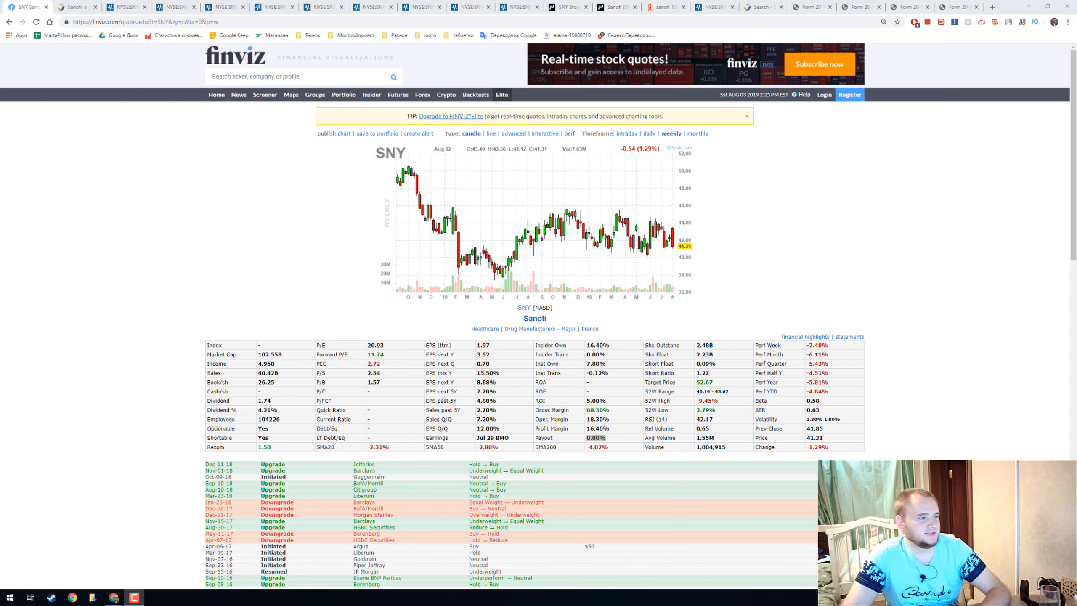
# Highlight Sanofi's Market Cap and Dividend % values on the Finviz SNY quote page
pyautogui.doubleClick(534, 318)
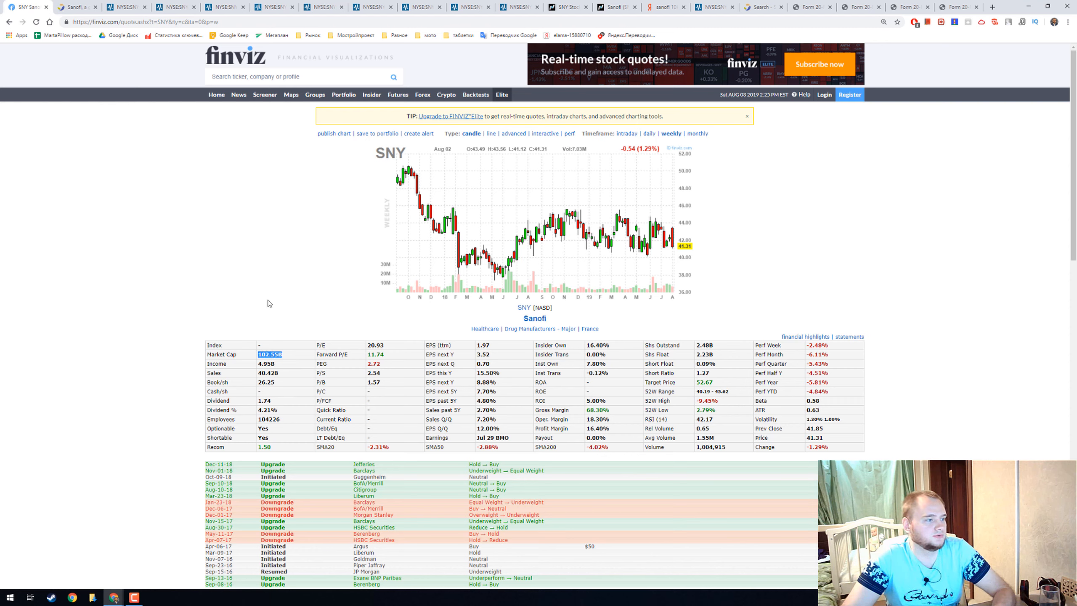
pyautogui.moveTo(290, 422)
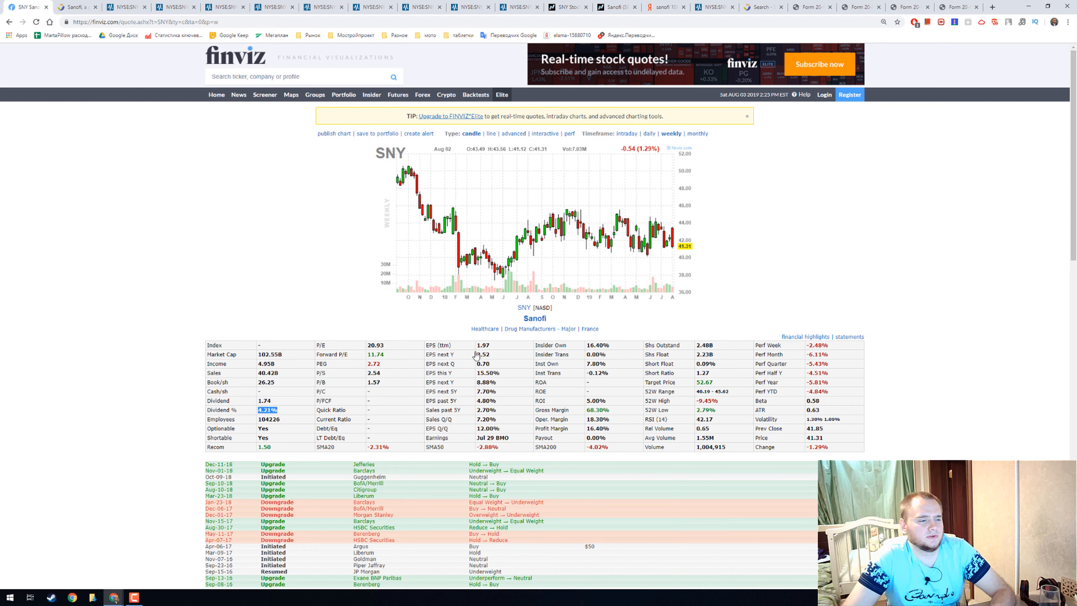
pyautogui.moveTo(544, 437)
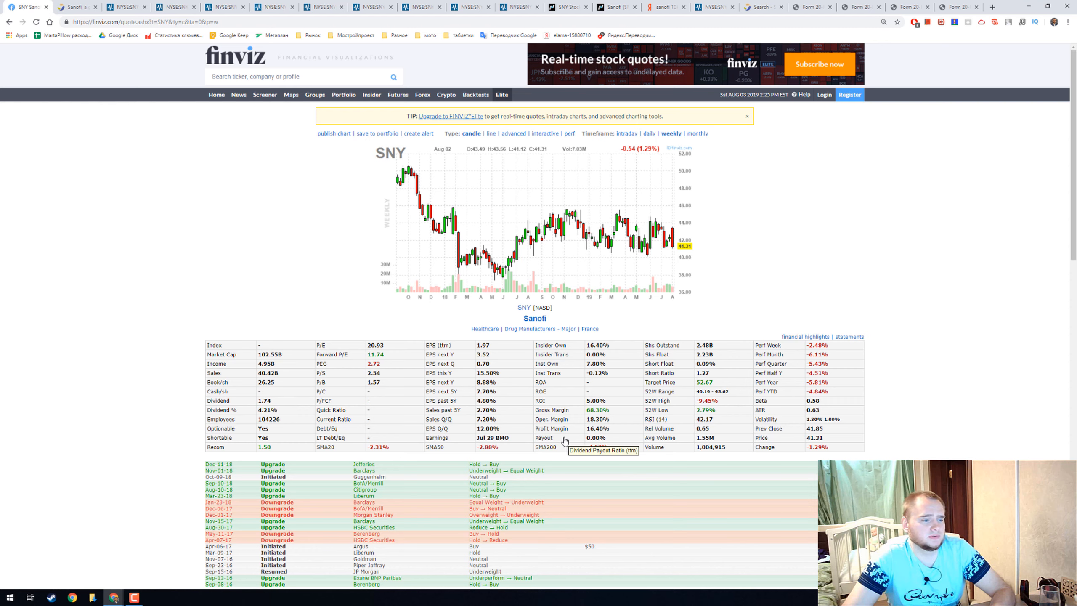
pyautogui.doubleClick(543, 437)
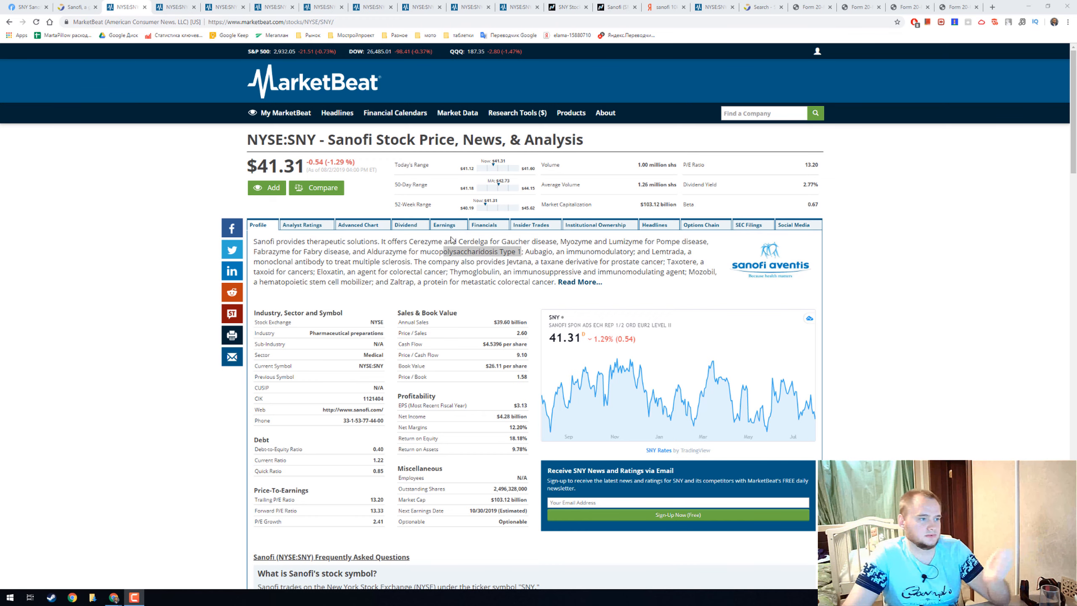
# Open MarketBeat's Sanofi Analyst Ratings page, showing a Hold consensus and $52.50 target
pyautogui.click(302, 225)
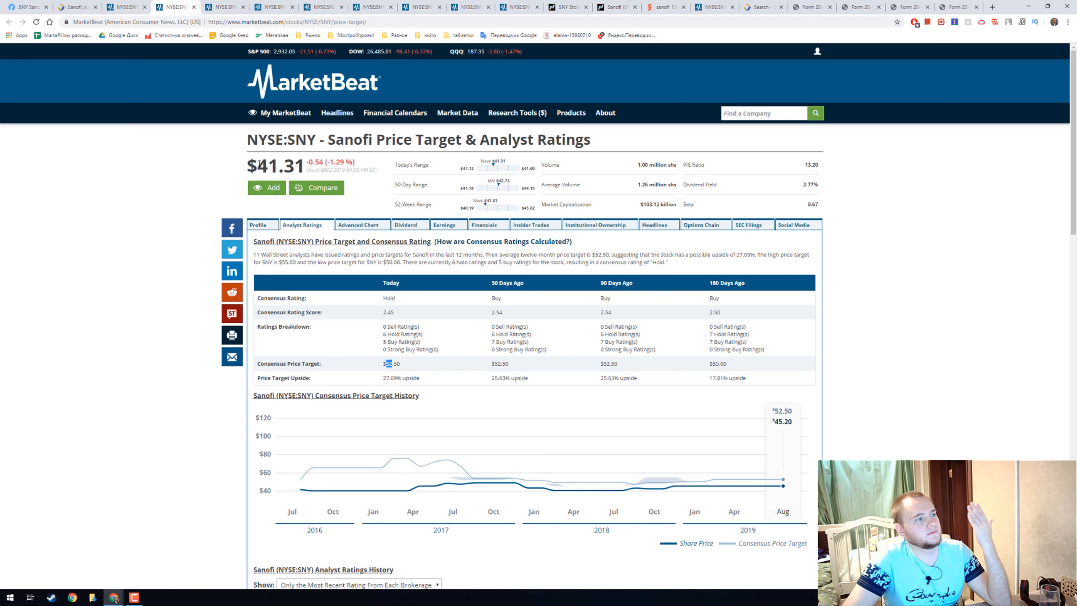
# View Sanofi's long-term Advanced Chart, then its Dividend page with 2.81% yield
pyautogui.click(357, 225)
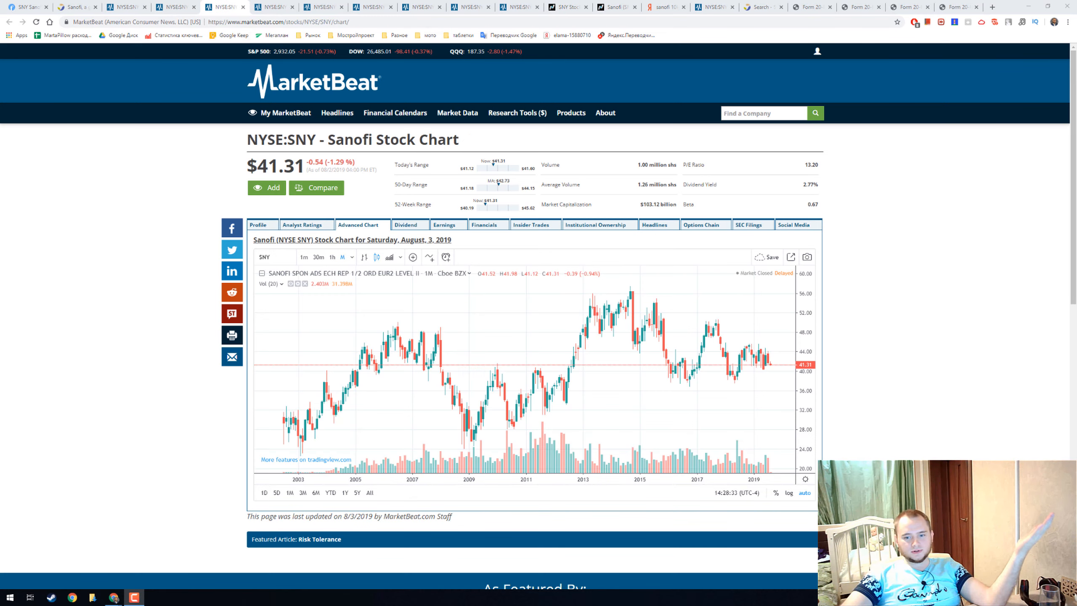
pyautogui.moveTo(407, 306)
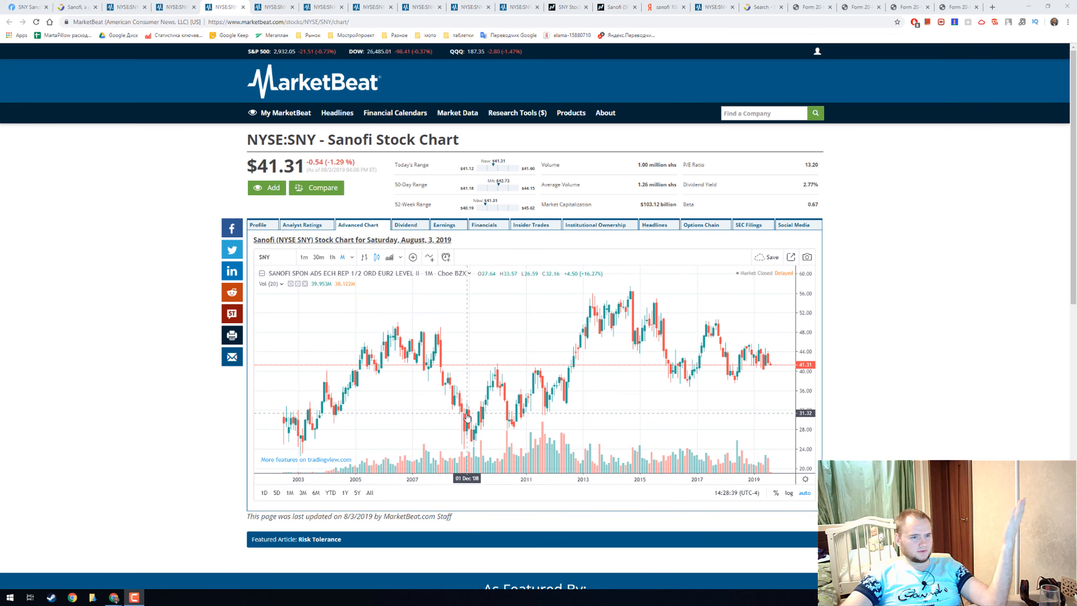
pyautogui.moveTo(440, 337)
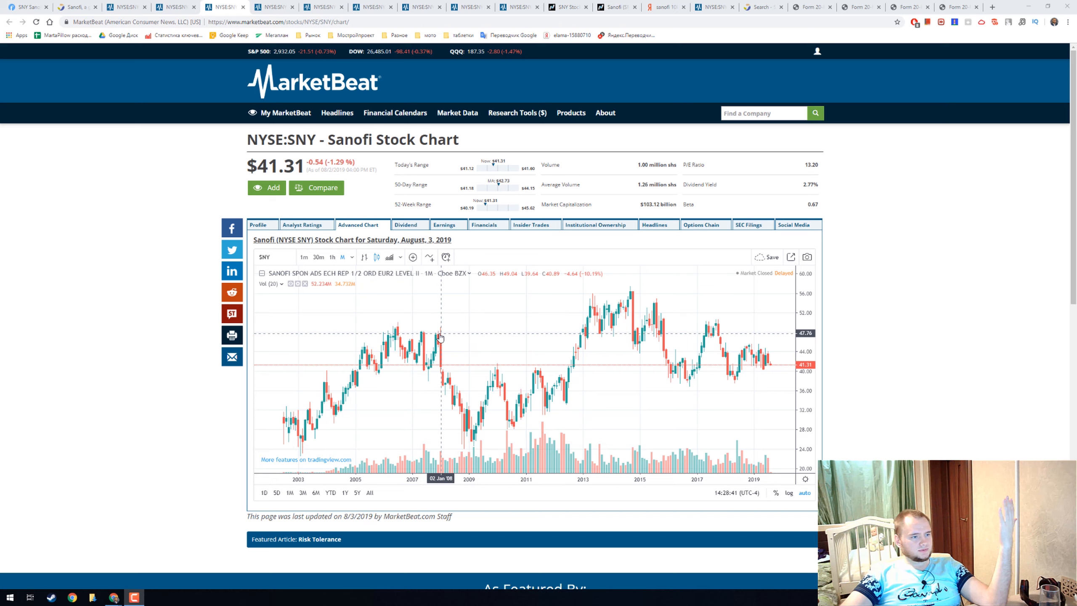
pyautogui.moveTo(437, 337)
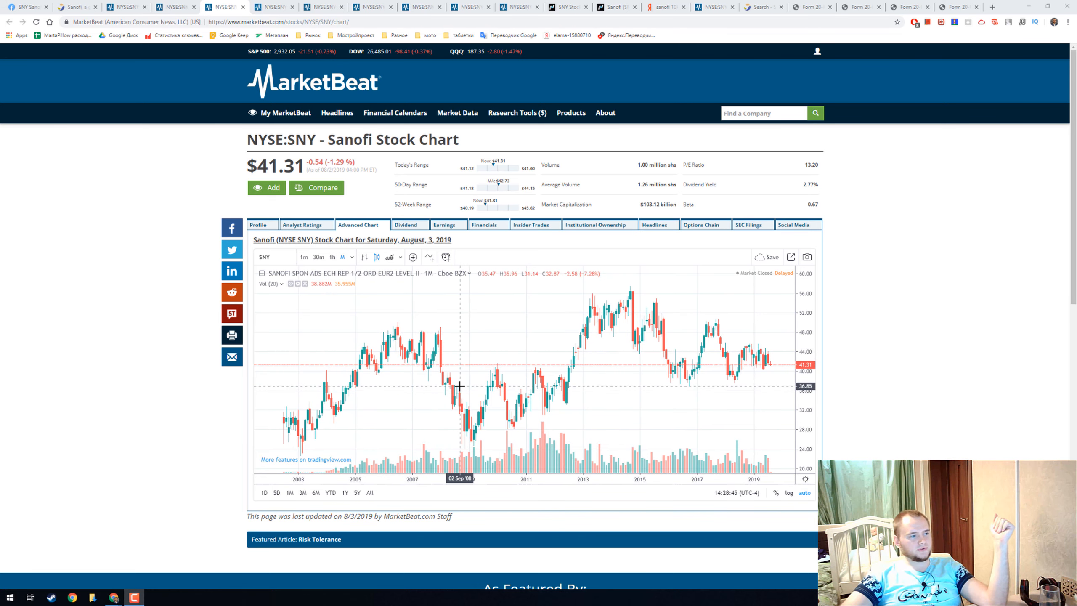
pyautogui.moveTo(769, 369)
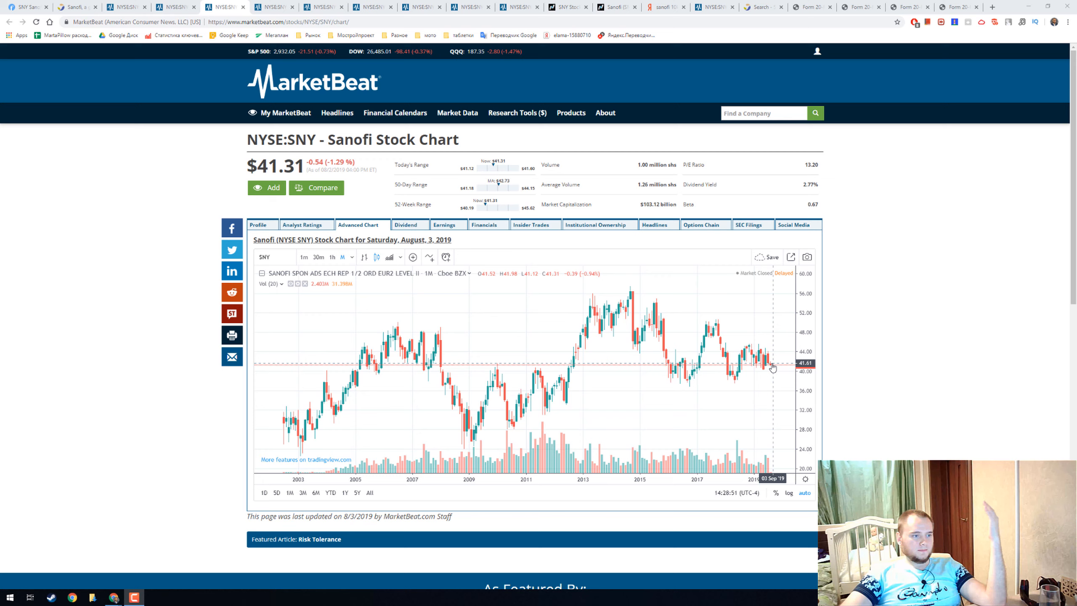
pyautogui.moveTo(899, 397)
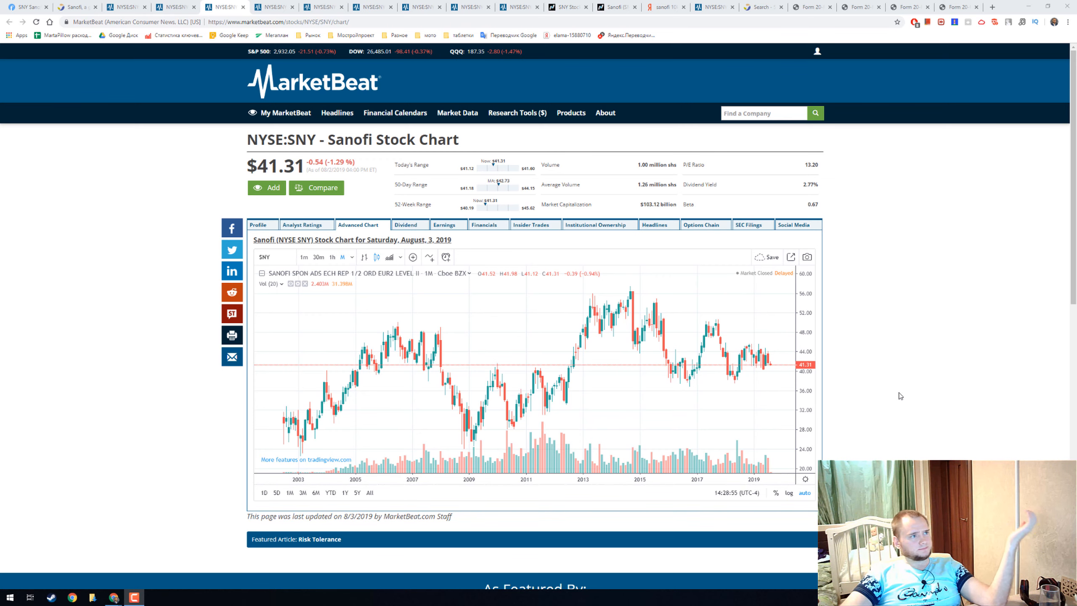
pyautogui.click(405, 224)
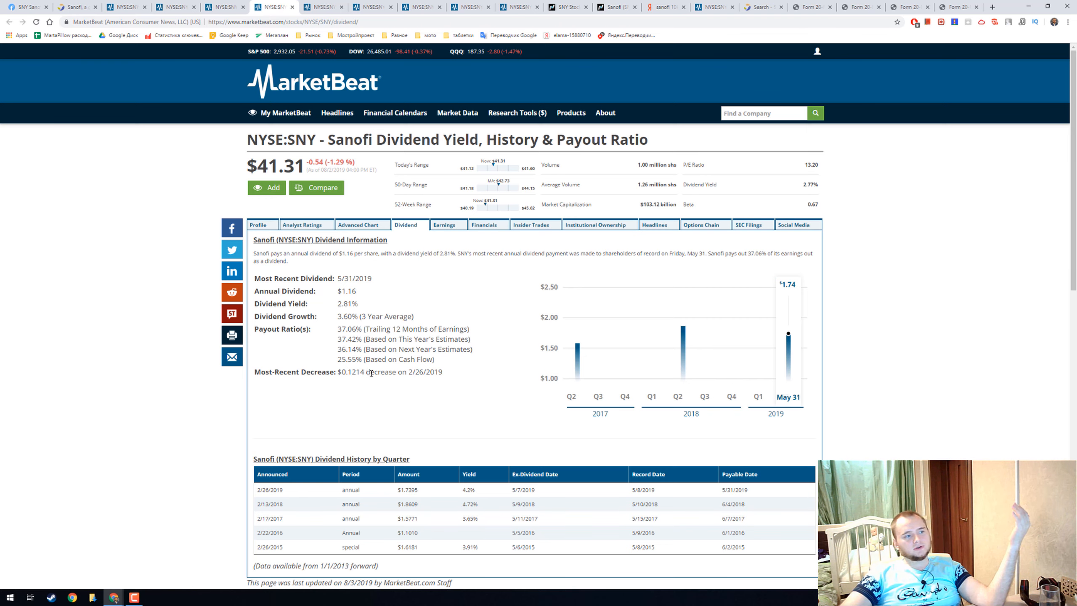
# Highlight the $1.16 Annual Dividend figure on MarketBeat's Sanofi dividend page
pyautogui.doubleClick(380, 372)
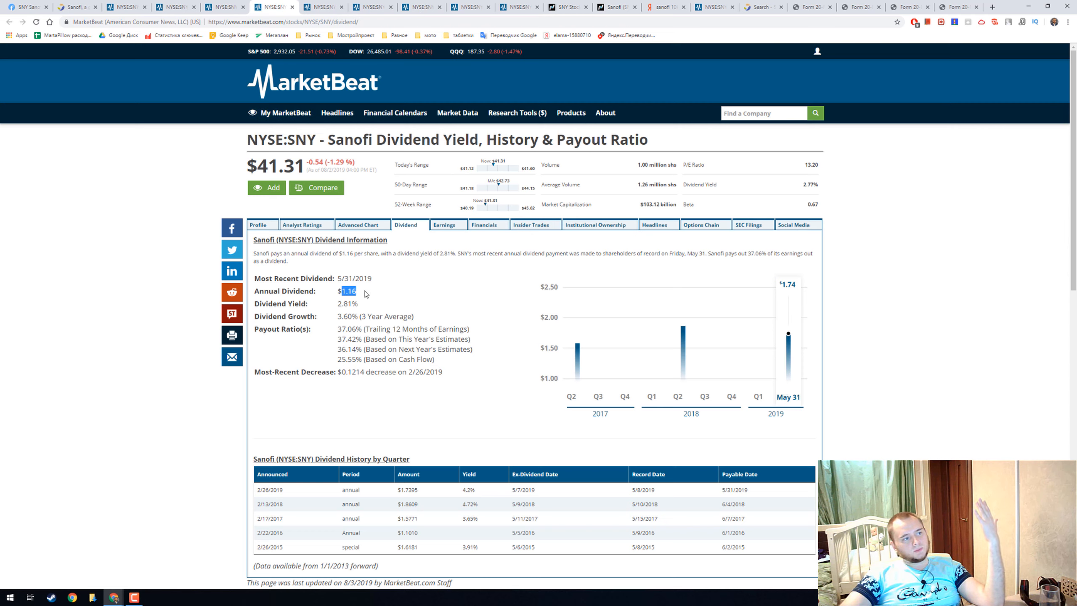
pyautogui.moveTo(401, 135)
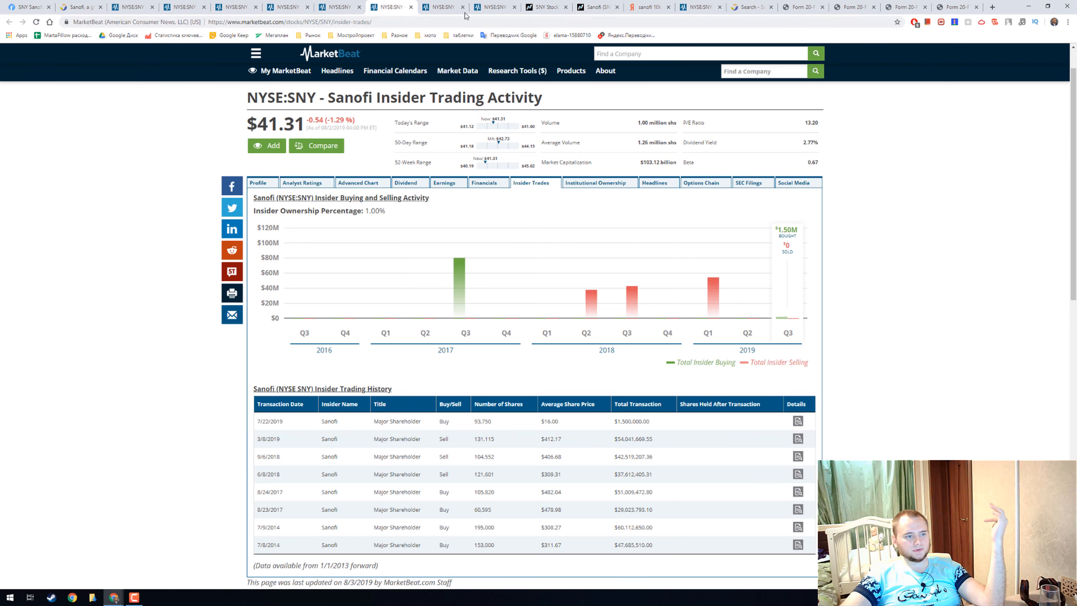
# Check Sanofi's Institutional Ownership page, then browse its SEC Filings list
pyautogui.click(595, 183)
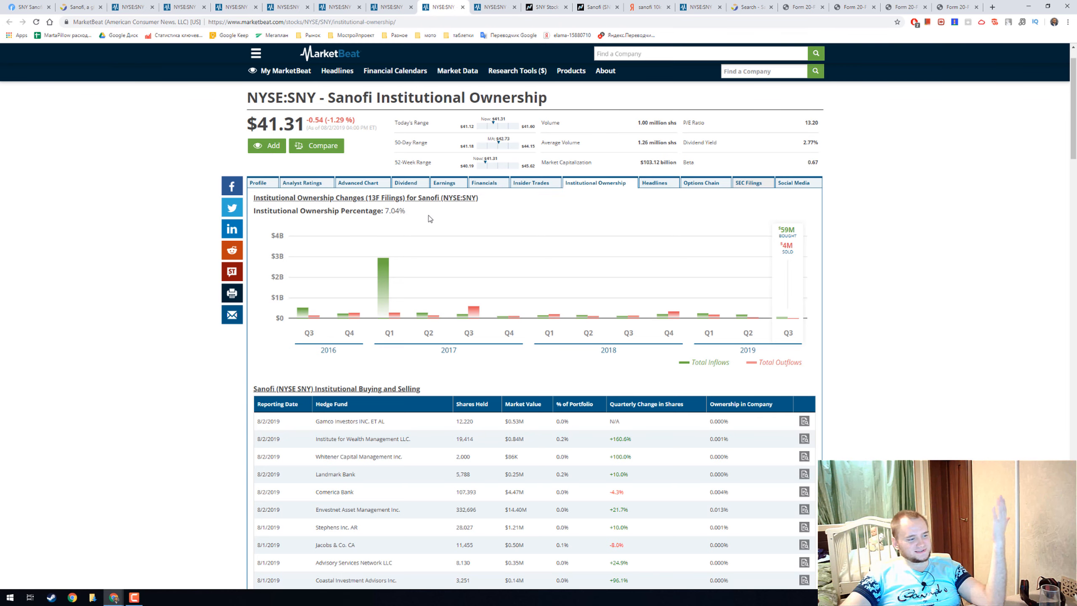
pyautogui.click(749, 182)
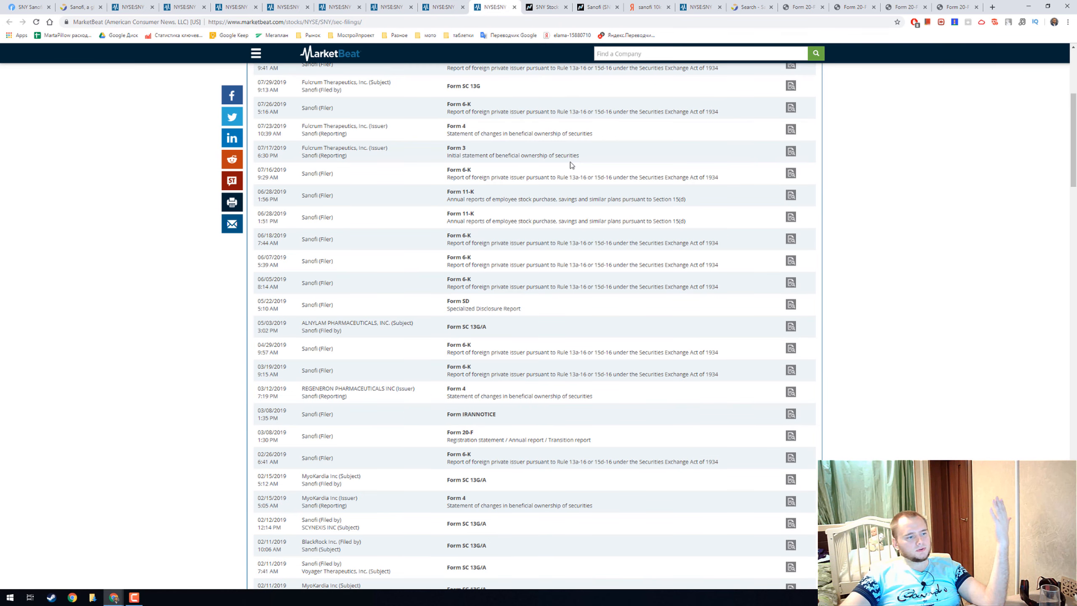
pyautogui.scroll(3)
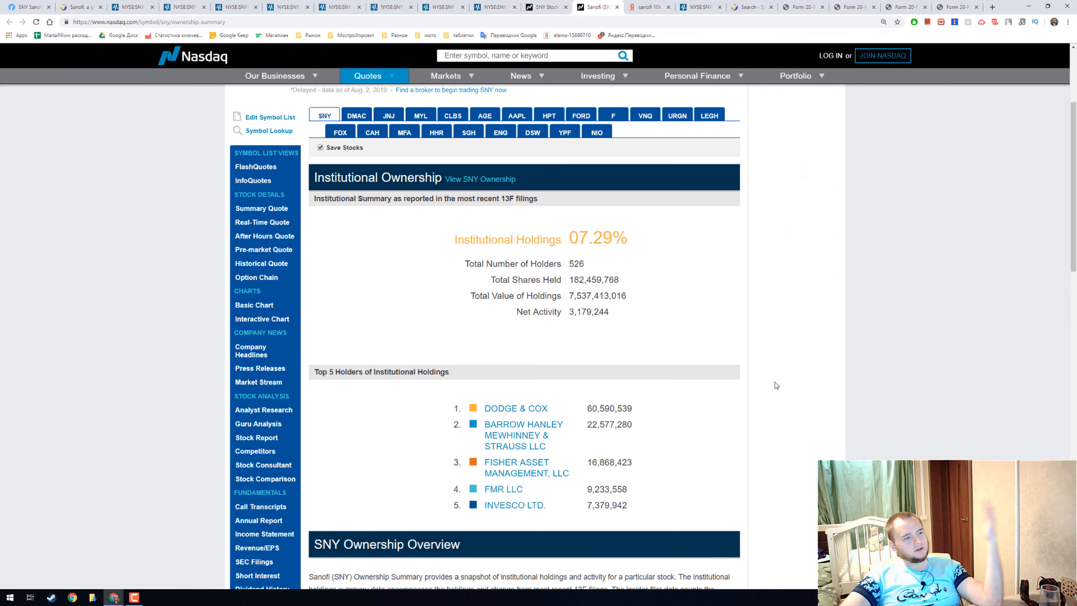
# Scroll past Nasdaq's SNY ownership summary showing 7.29% institutional holdings
pyautogui.scroll(-3)
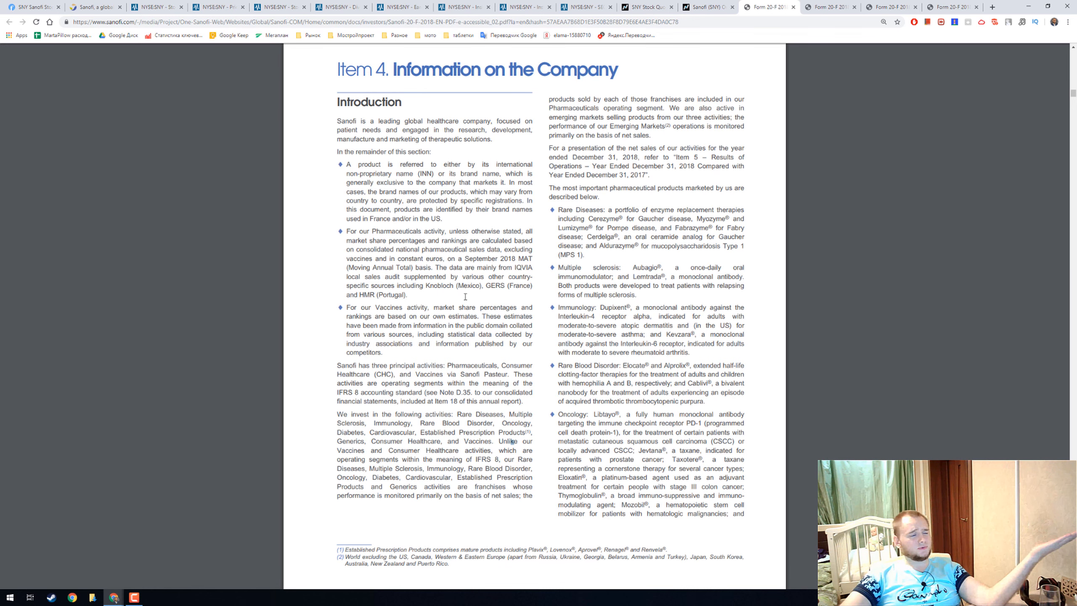
# Highlight the 20-F Introduction's first sentence, then scroll to B/ Business overview
pyautogui.moveTo(337, 120); pyautogui.dragTo(424, 120)
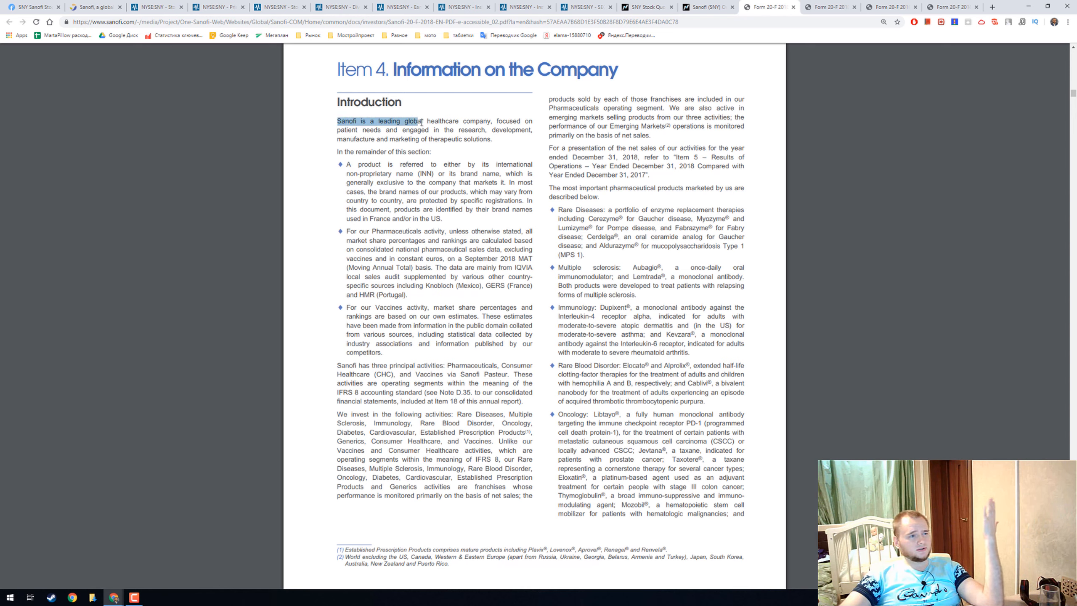
pyautogui.moveTo(419, 122); pyautogui.dragTo(457, 122)
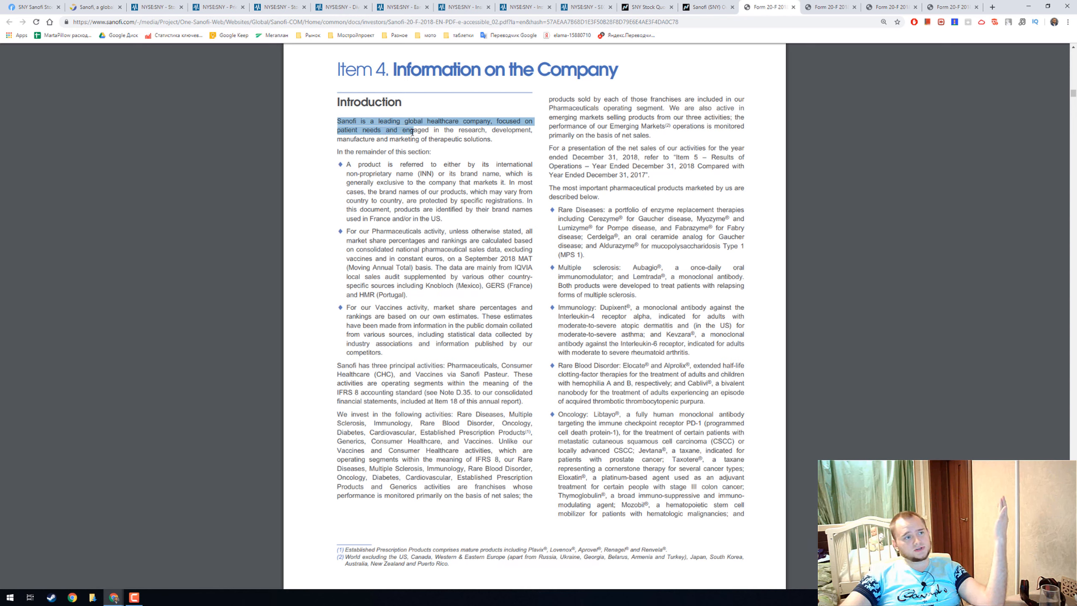
pyautogui.moveTo(411, 130); pyautogui.dragTo(395, 139)
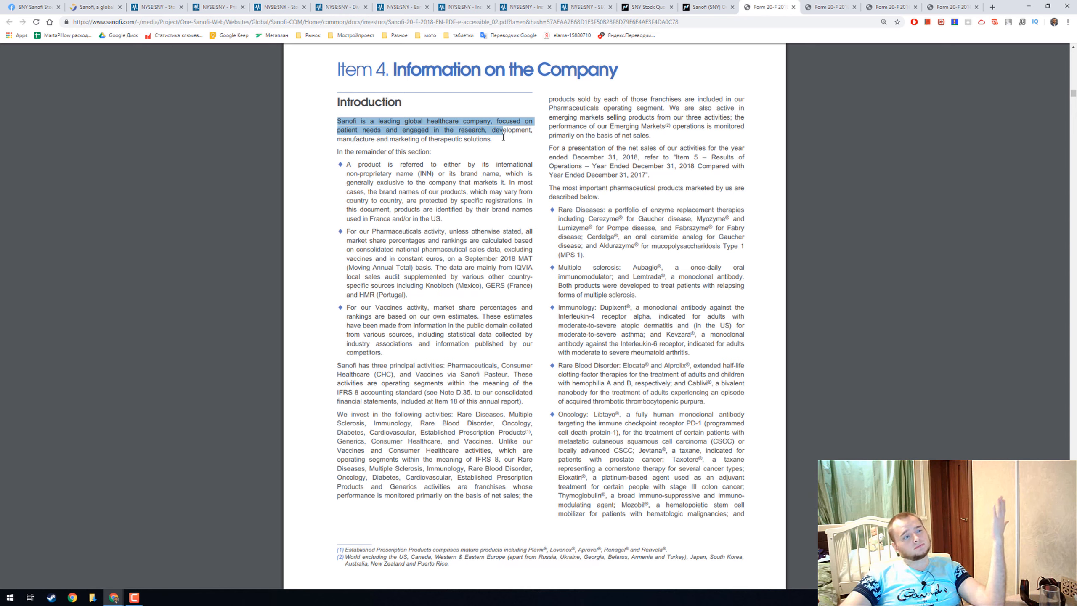
pyautogui.click(500, 140)
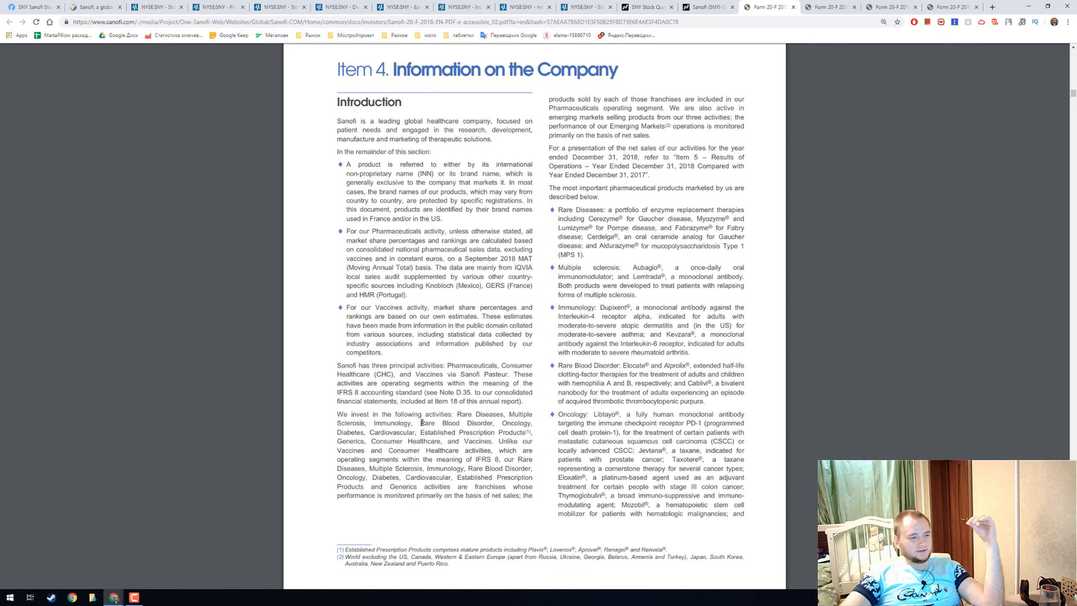
pyautogui.scroll(-3)
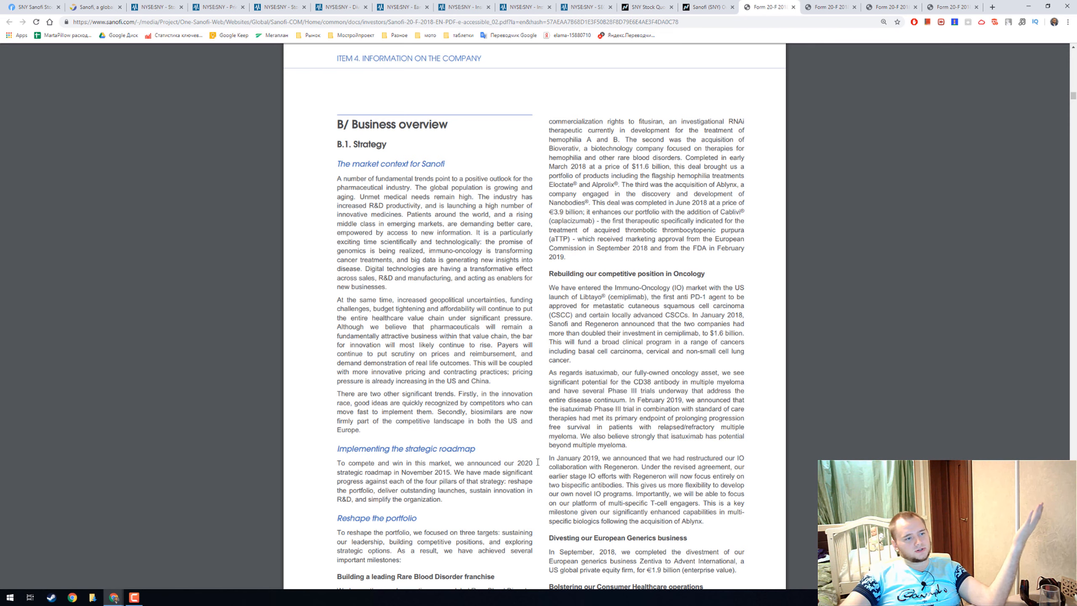
# Advance the 20-F to page 35, B.5.1.3 Products, on 2018 approvals and phase starts
pyautogui.click(831, 7)
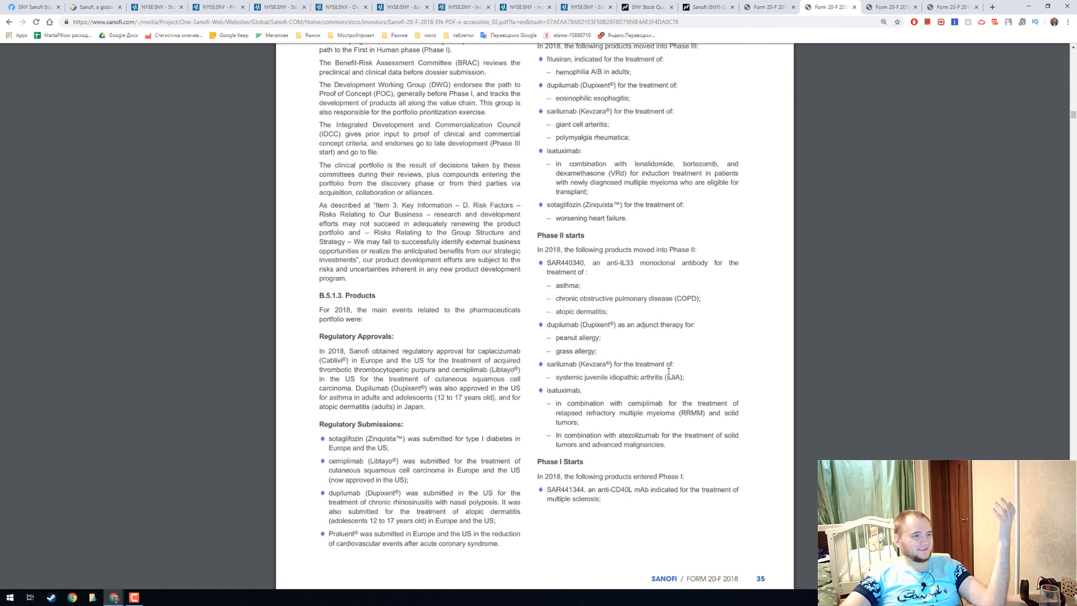
# Scroll through Sanofi's clinical portfolio table organised by development phase
pyautogui.scroll(-3)
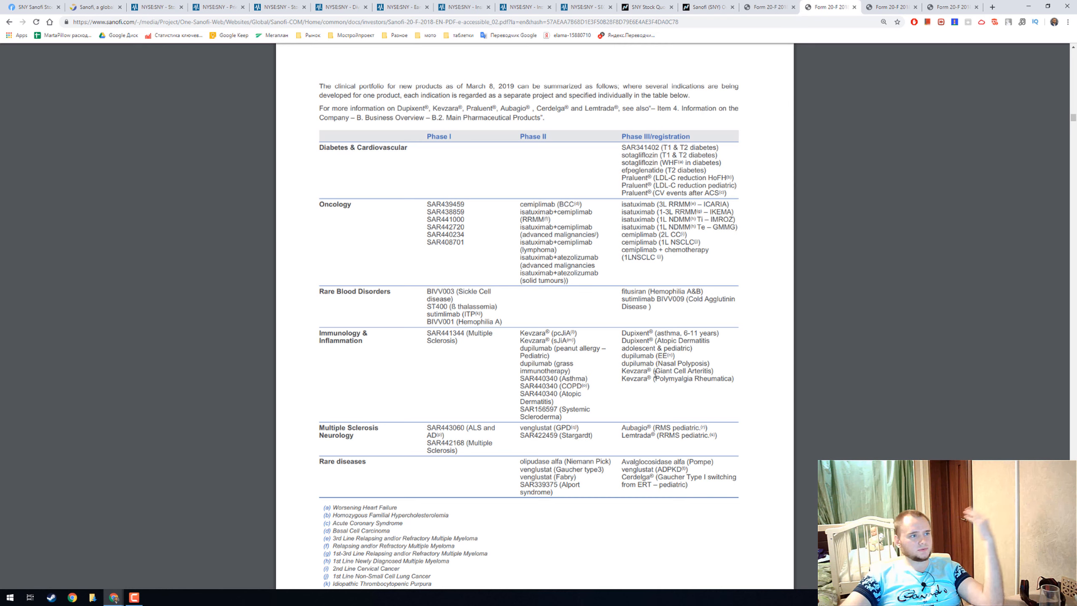
pyautogui.moveTo(358, 185)
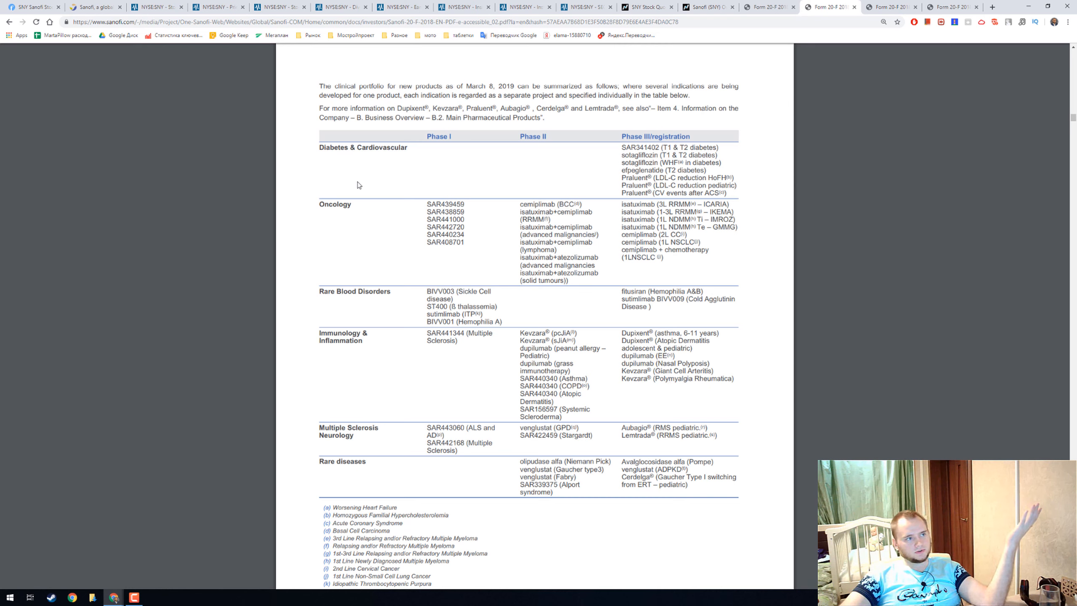
pyautogui.moveTo(391, 292)
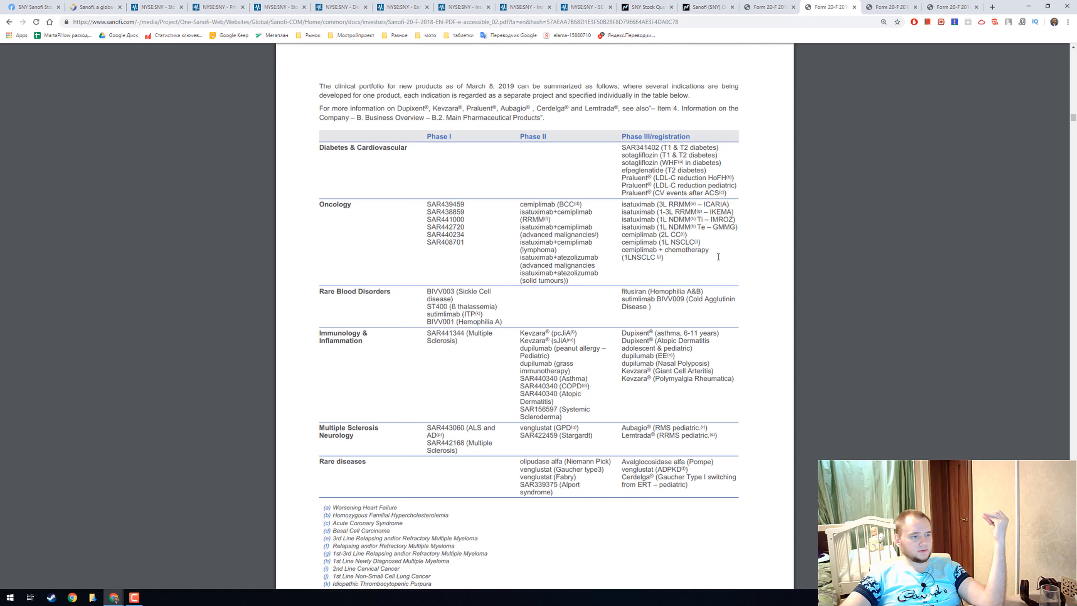
pyautogui.scroll(-3)
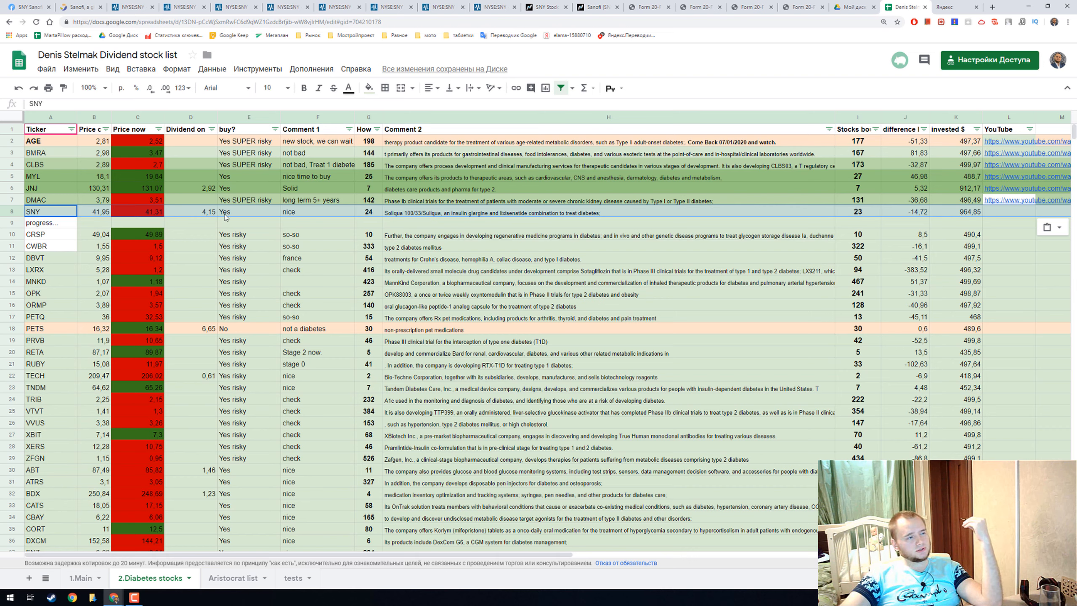
# Enter 'Nice 100bln company' in the SNY row's Comment 1 cell F8
pyautogui.click(247, 211)
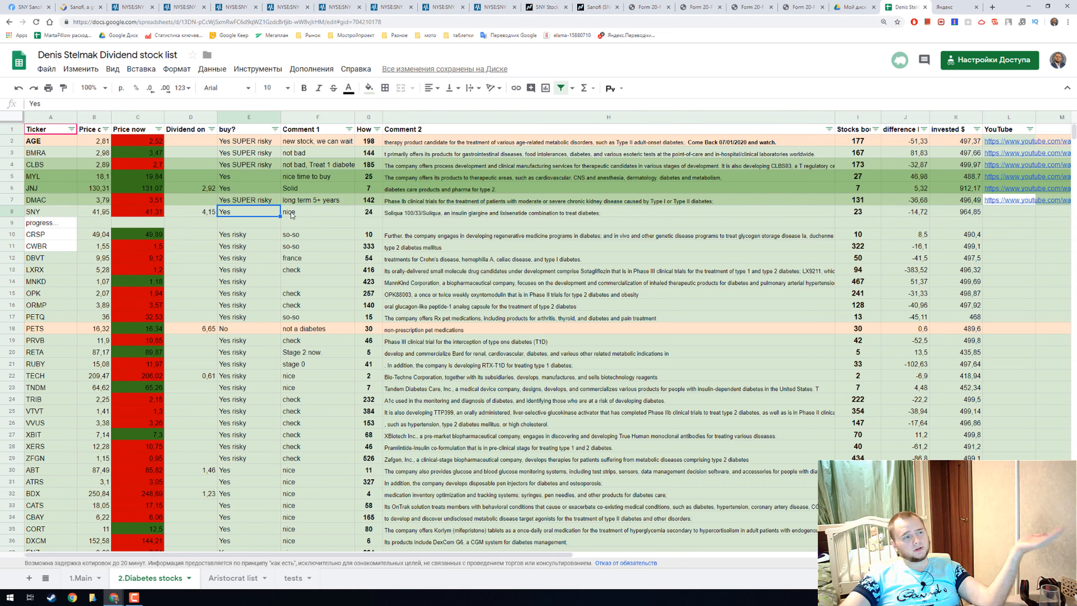
pyautogui.click(317, 212)
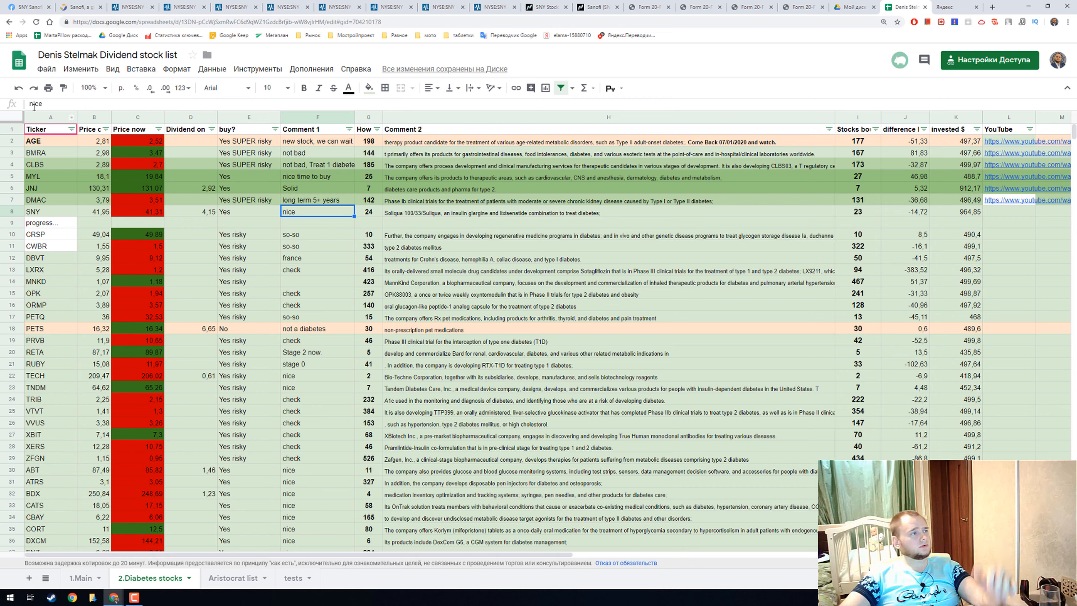
pyautogui.write('Nice')
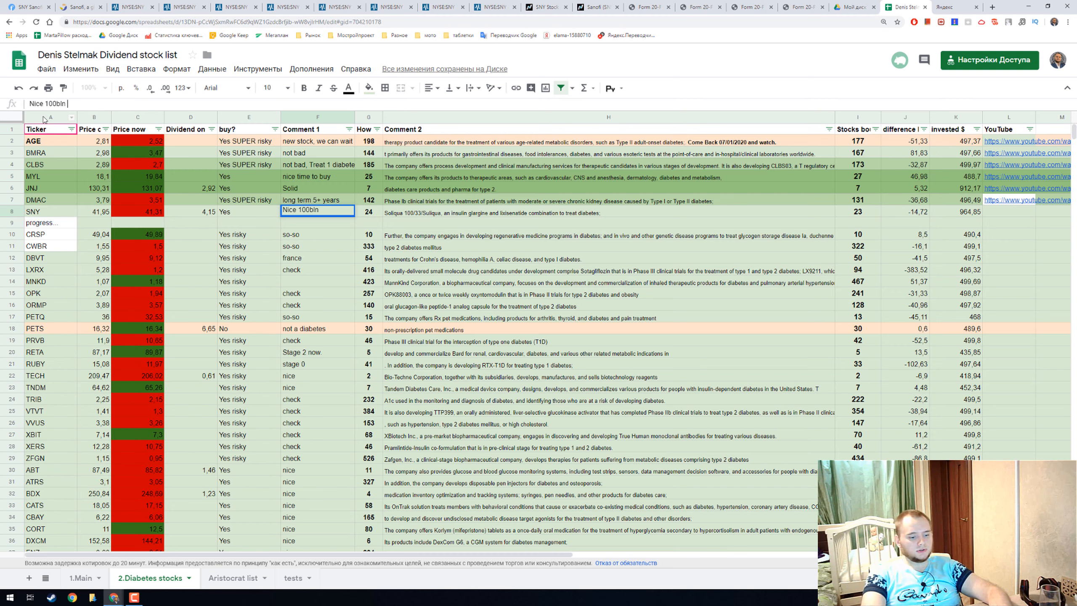
pyautogui.write('company')
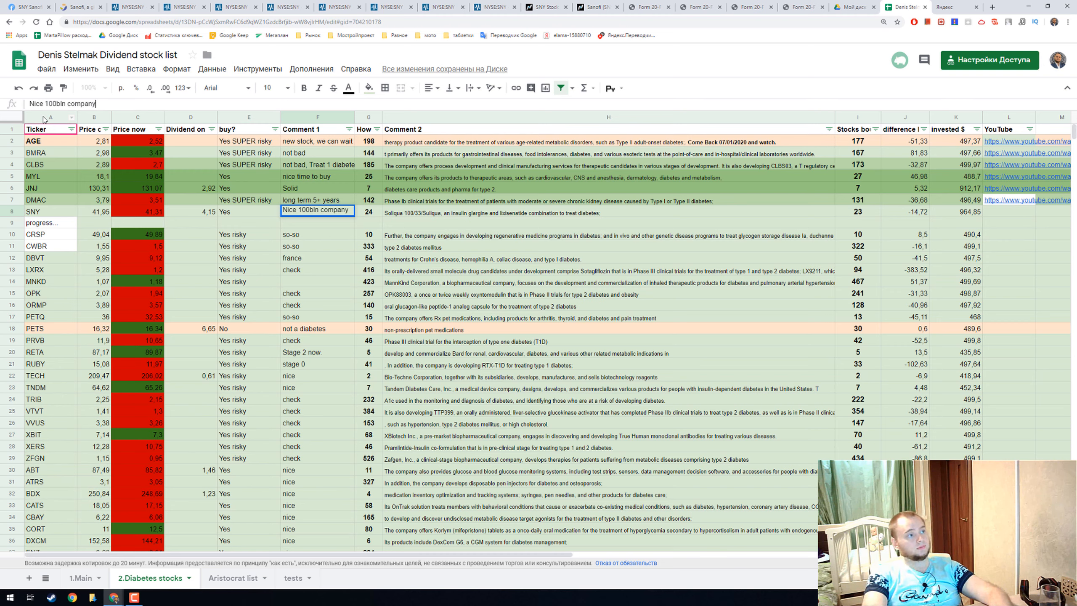
pyautogui.click(607, 233)
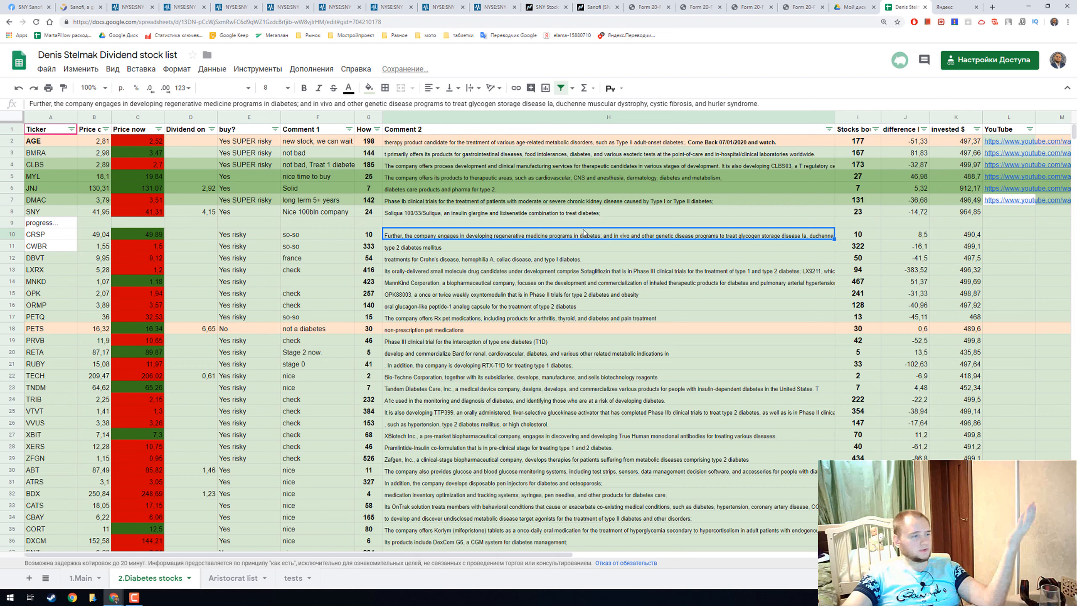